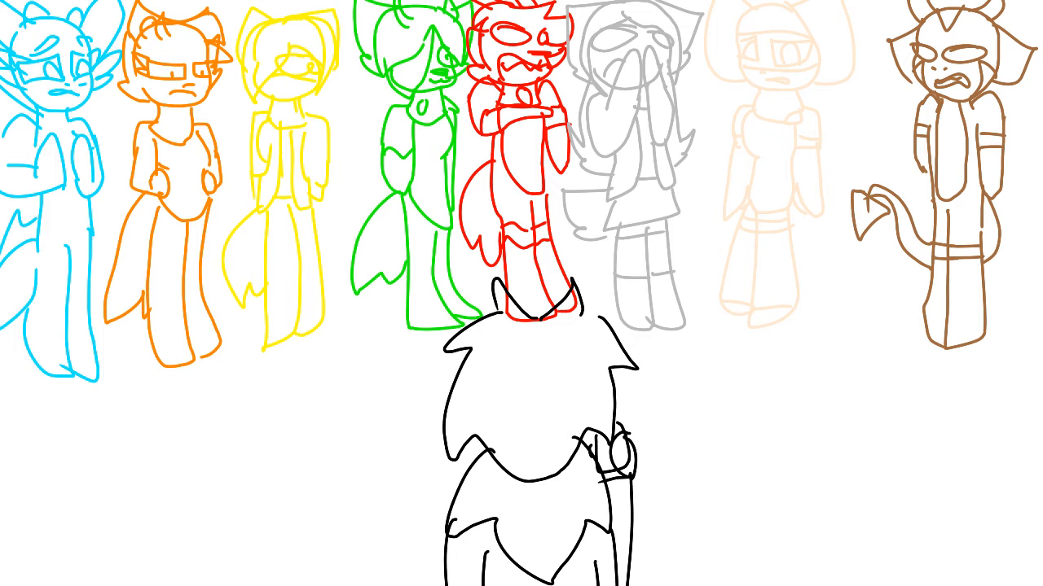
Advance from the colourful character lineup to the empty white following frame
key(ctrl+a)
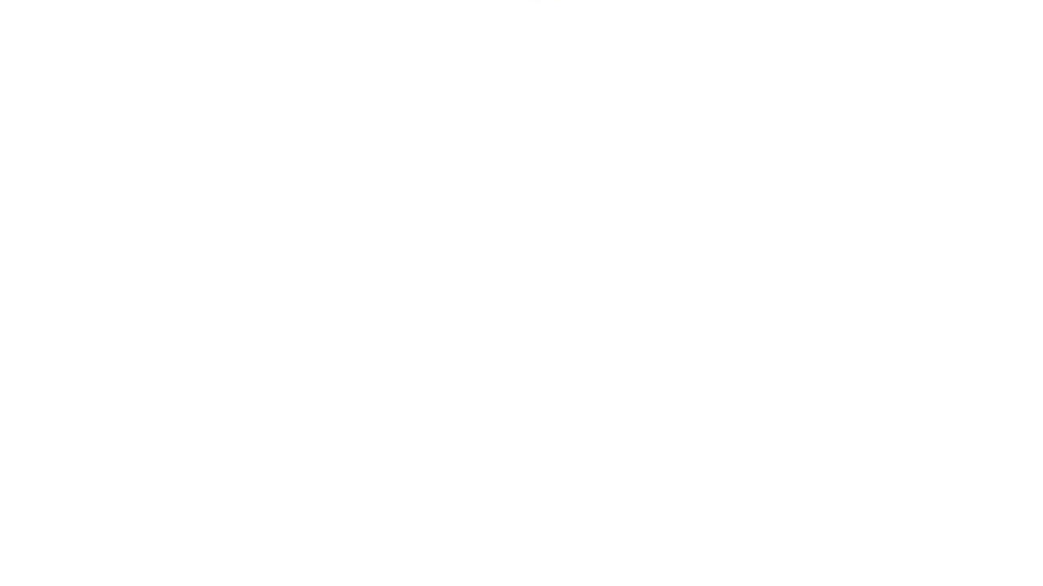